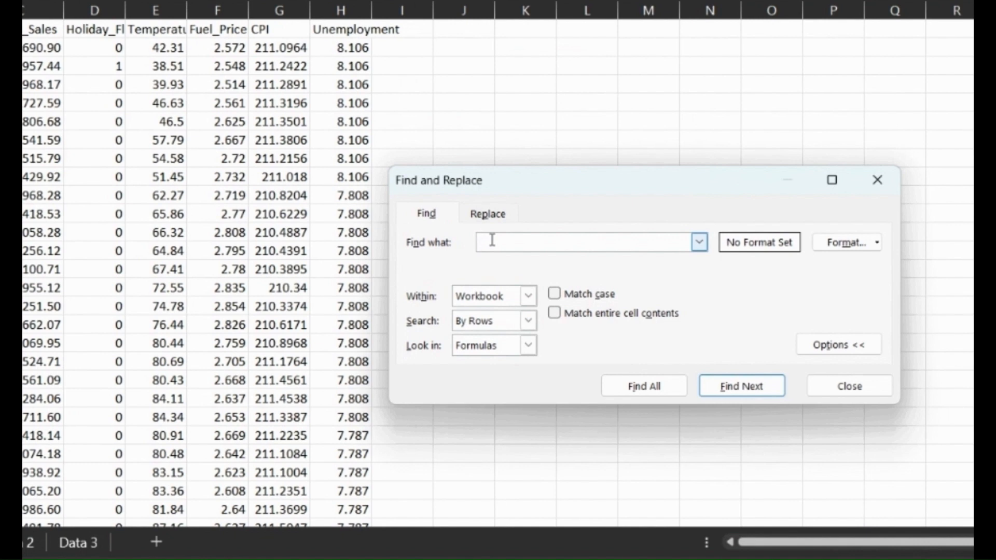
Step: Find all cells containing 2.72 across the workbook, listing 648 matches in an enlarged results pane
type("2.72")
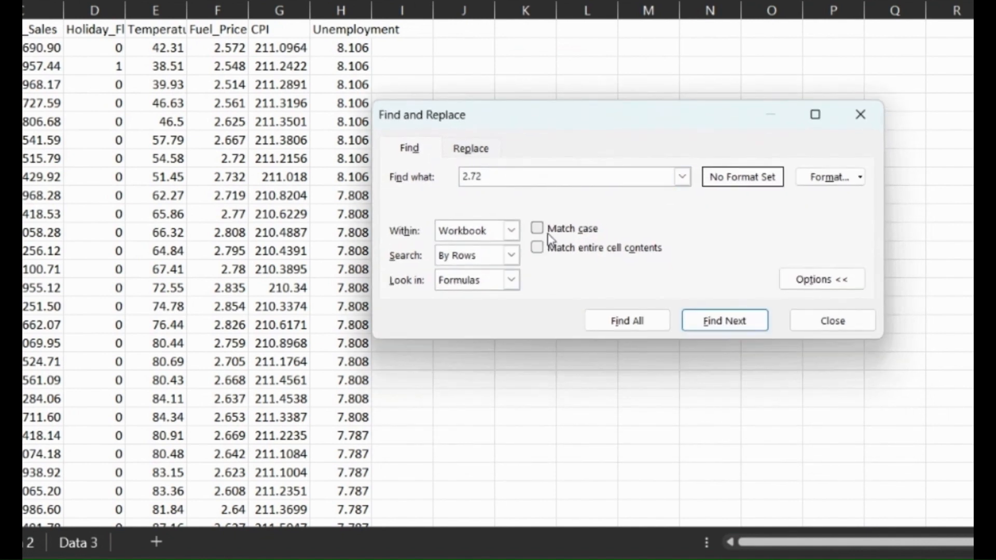
mouse_move(470, 194)
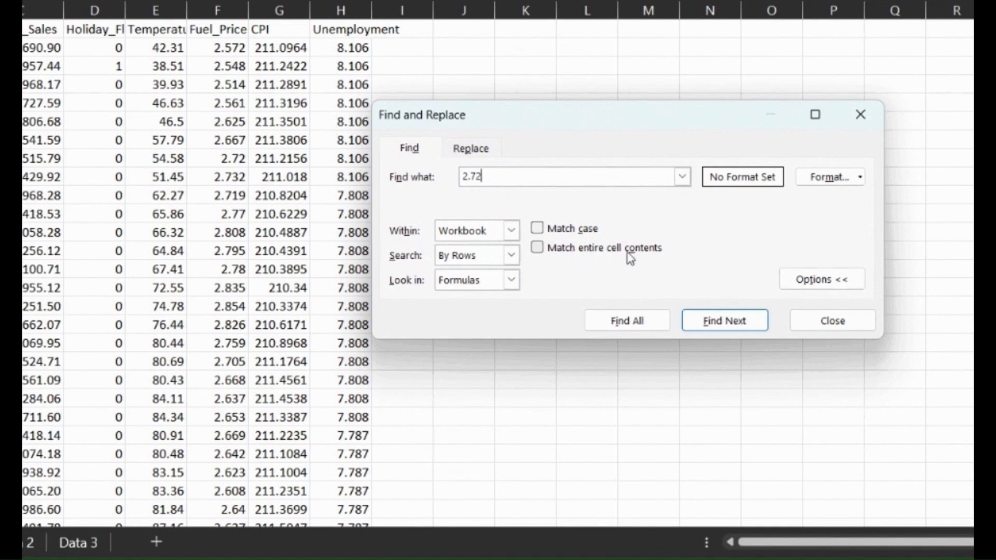
left_click(625, 320)
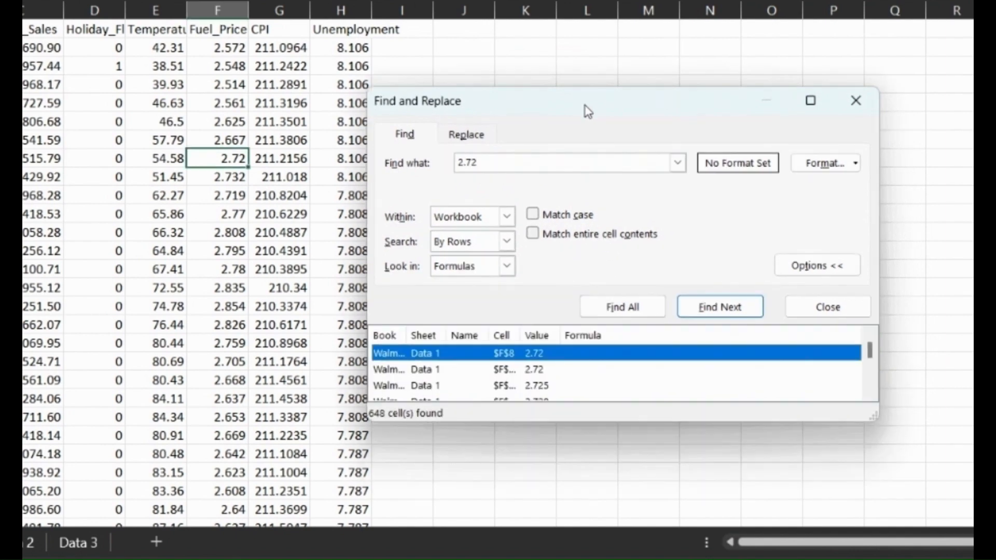
left_click_drag(587, 101, 583, 51)
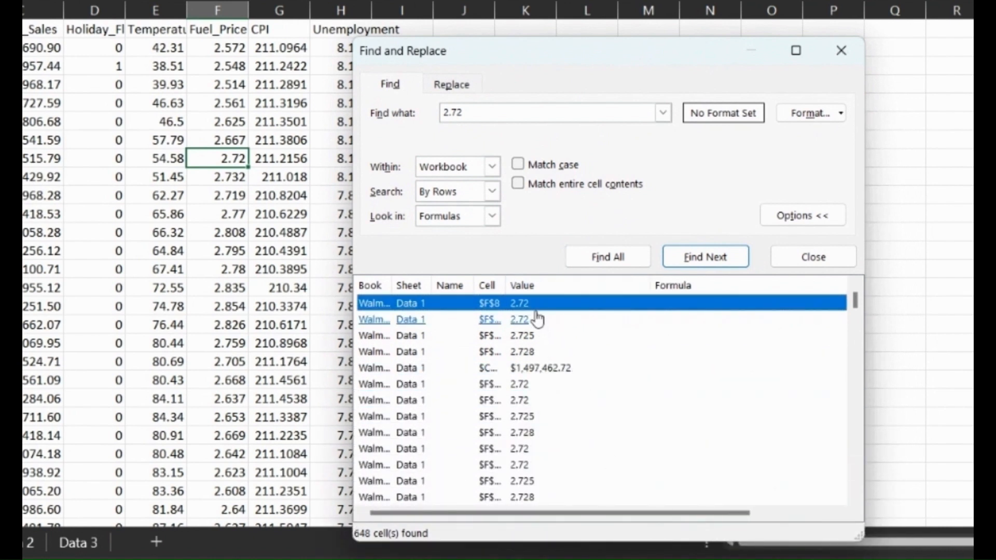
mouse_move(561, 383)
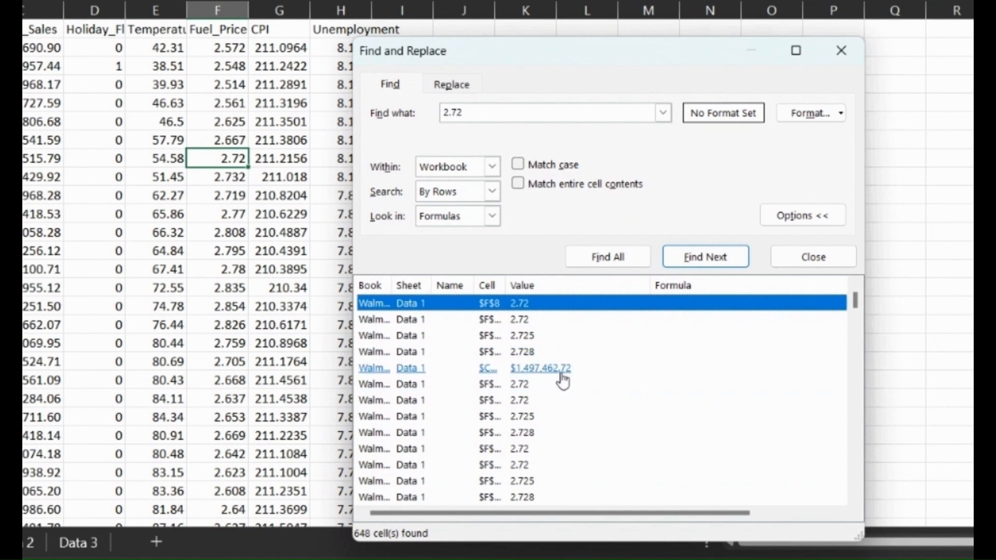
mouse_move(520, 194)
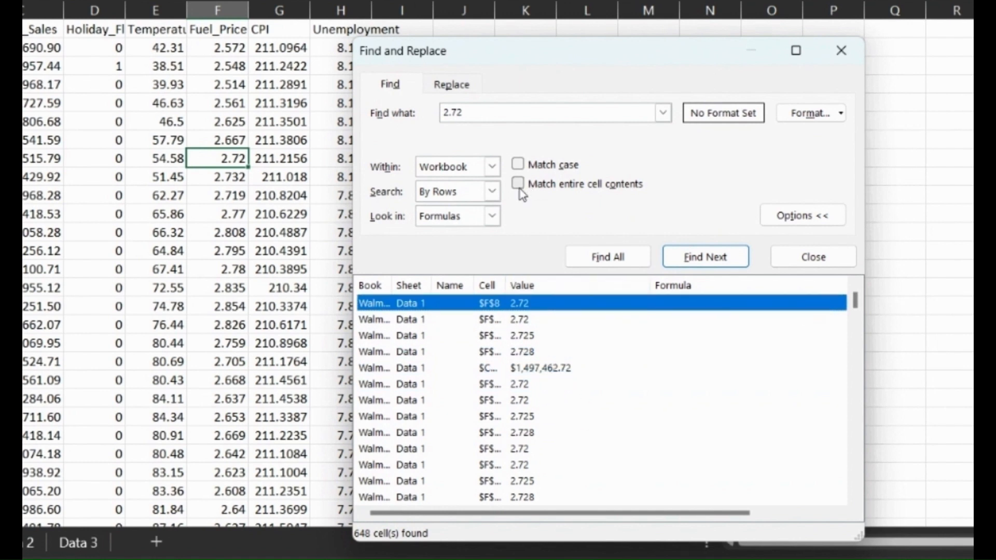
Step: Match entire cell contents for 2.72 (168 exact matches), toggling scope to Sheet and back to Workbook
left_click(517, 183)
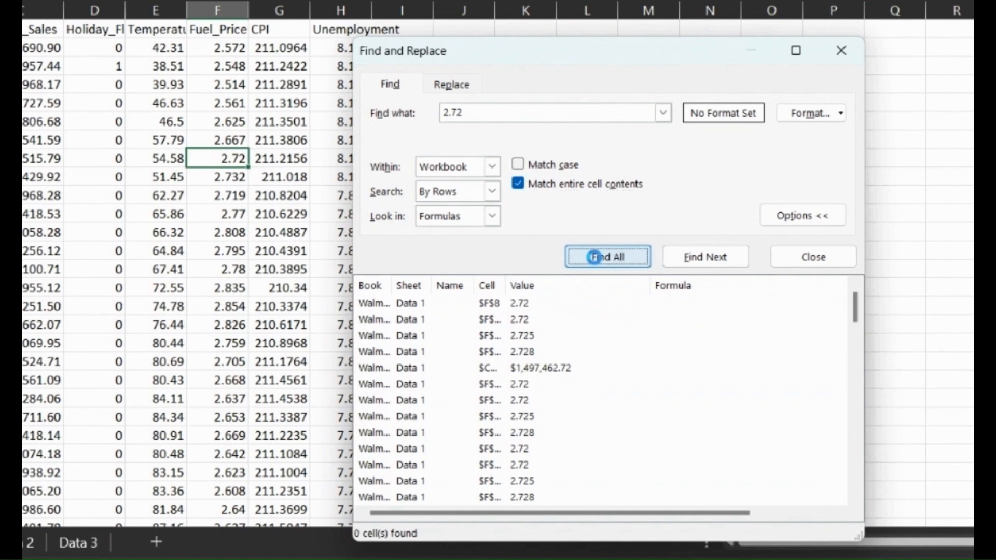
left_click(605, 256)
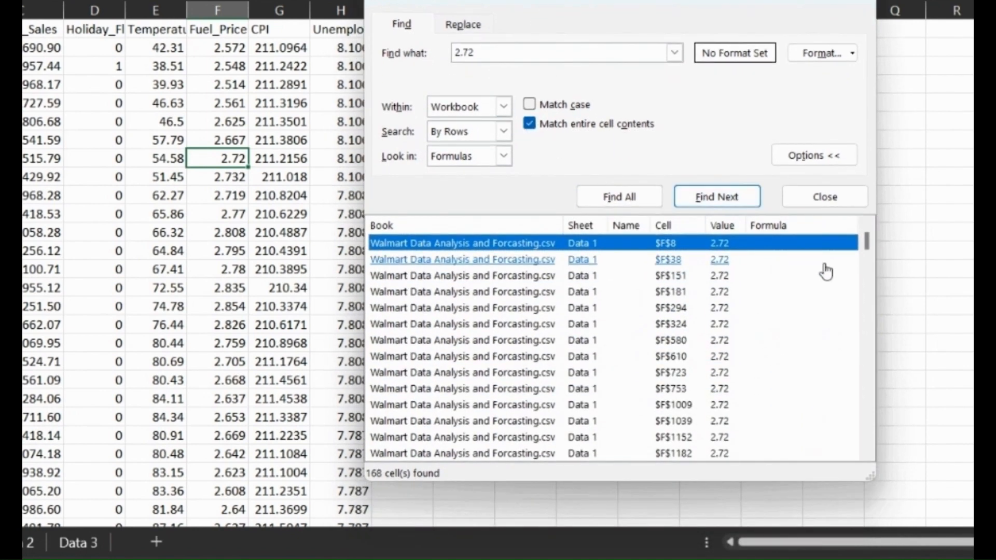
left_click(468, 106)
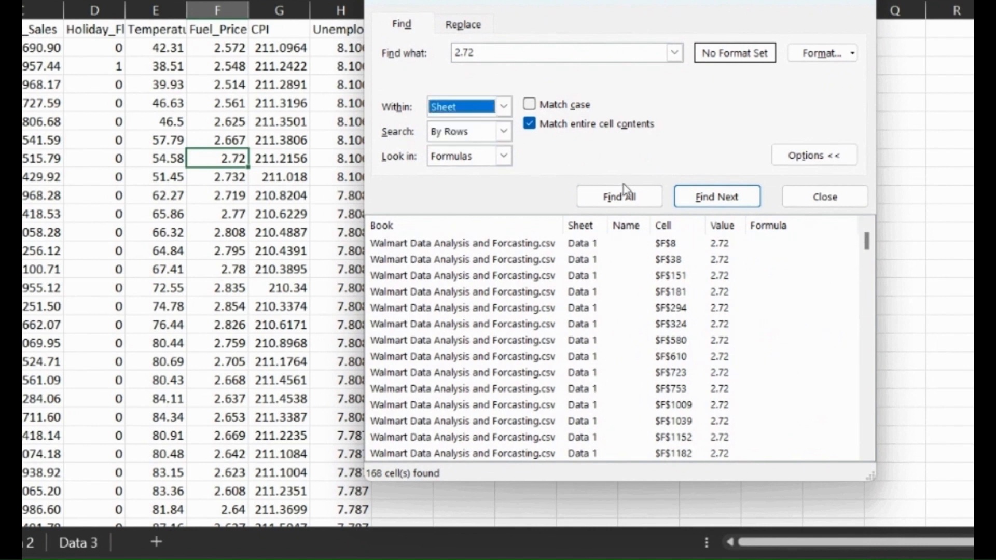
scroll("down", 3)
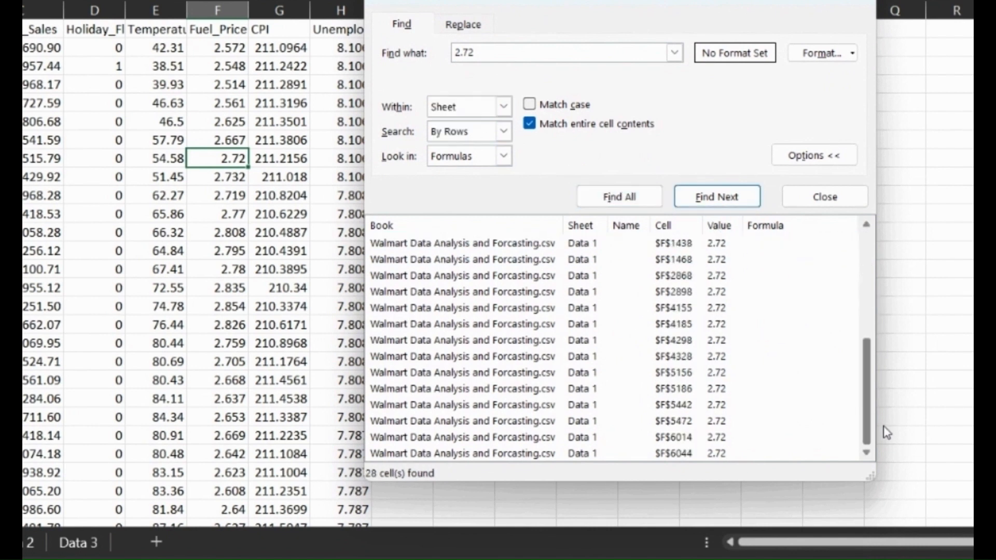
left_click(502, 106)
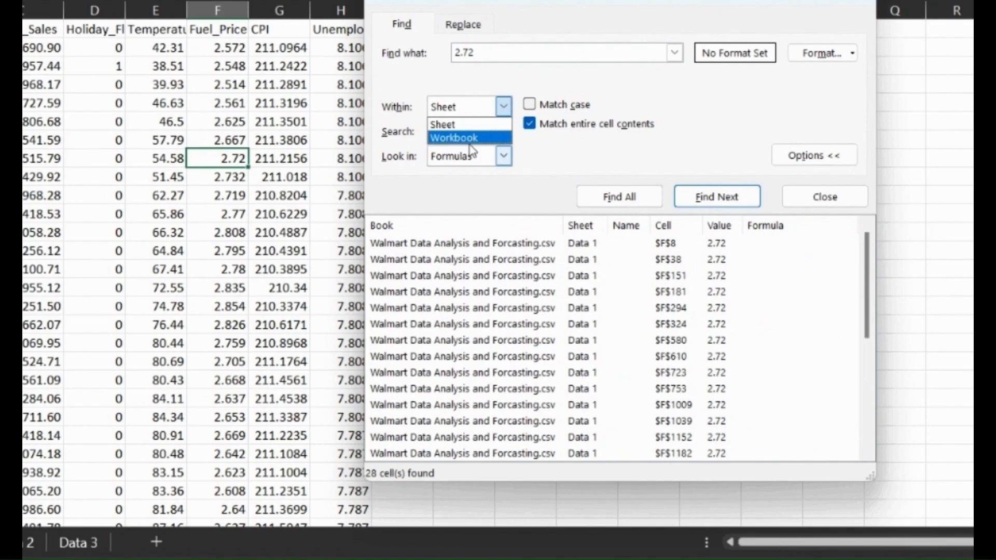
left_click(453, 138)
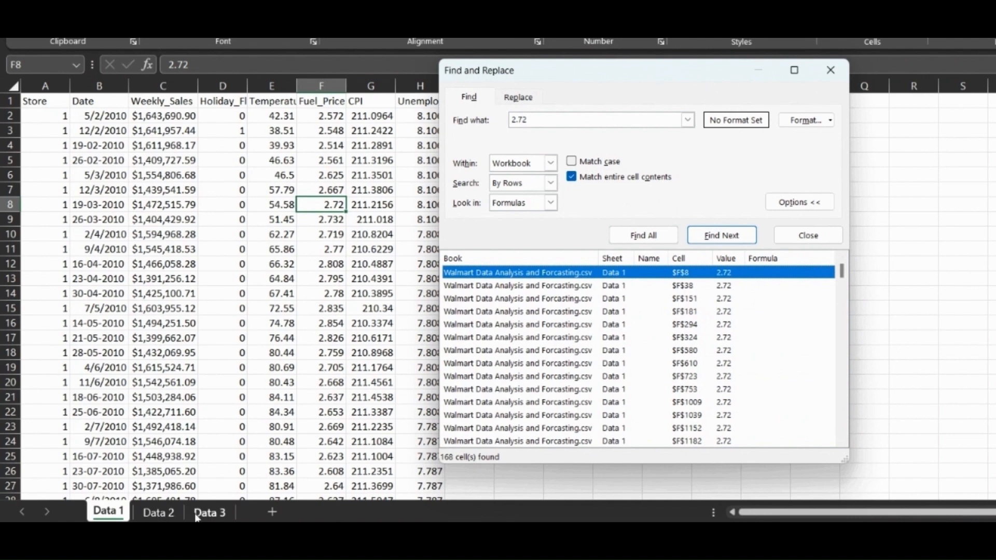
Step: Step through successive exact 2.72 matches in the Fuel_Price column, reaching F294
left_click(721, 236)
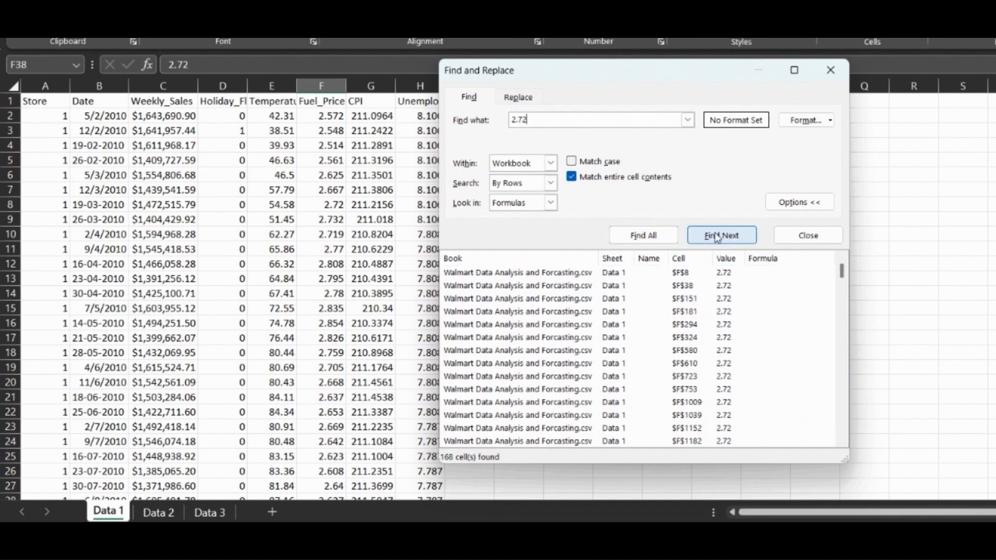
left_click(721, 235)
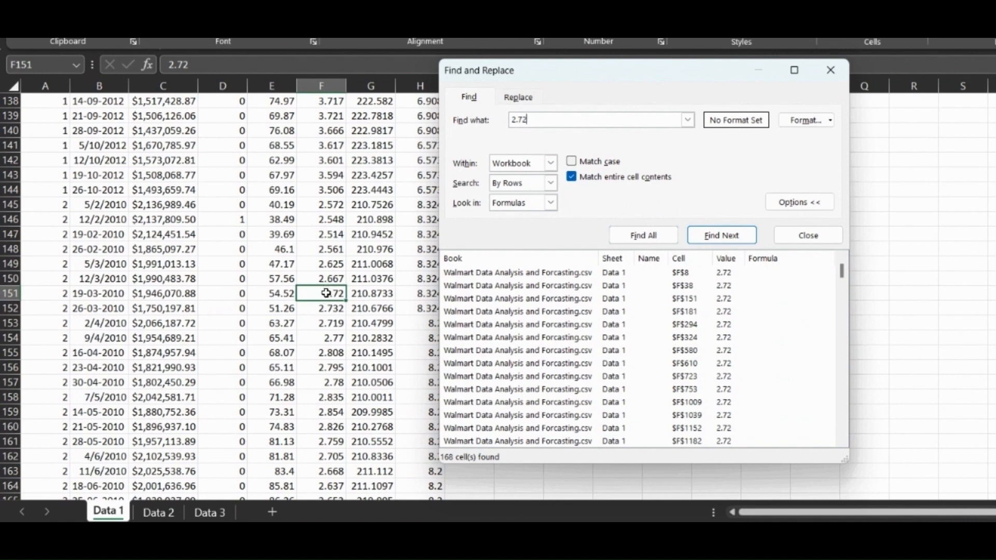
left_click(721, 235)
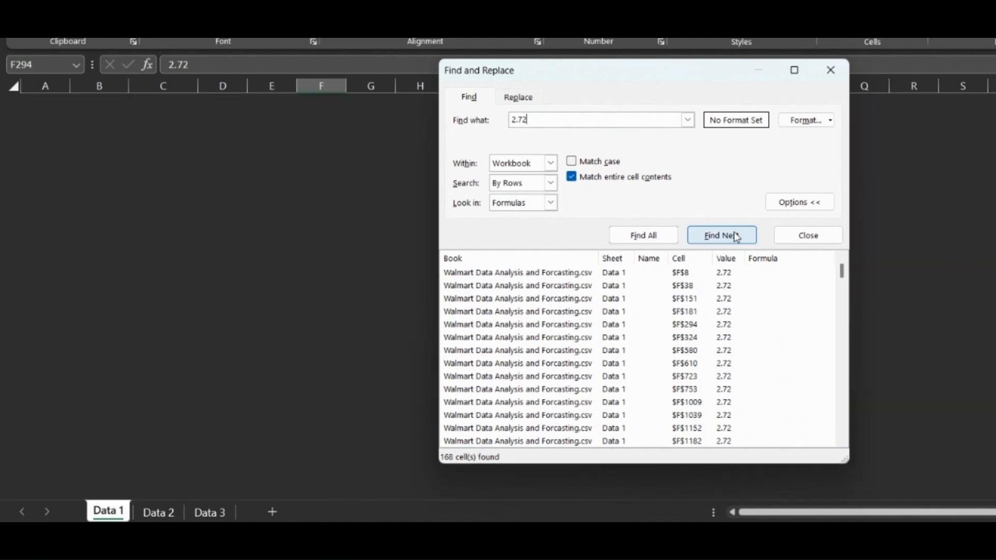
left_click(721, 236)
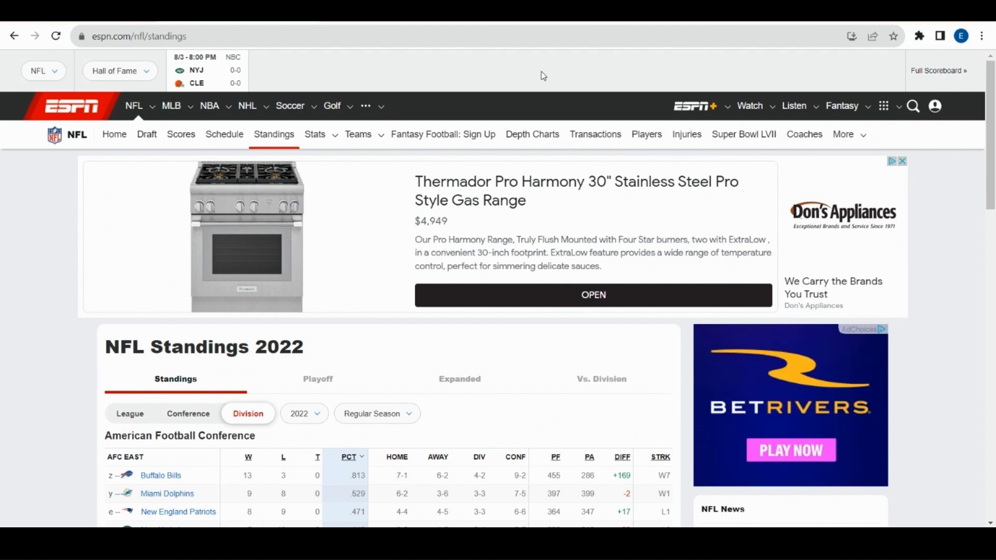
Step: Search the ESPN NFL standings page for 'bill', then for 'afc'
key("ctrl+f")
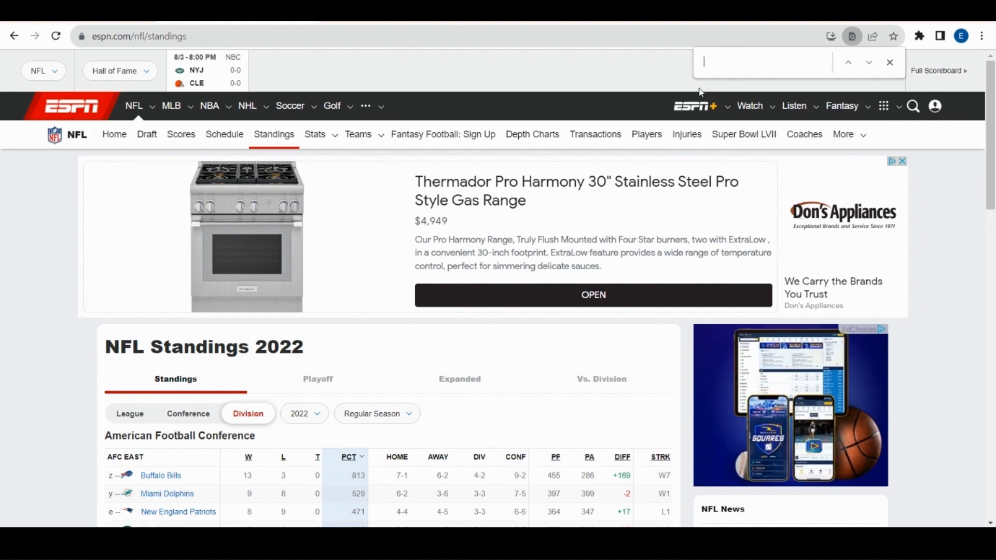
type("bill")
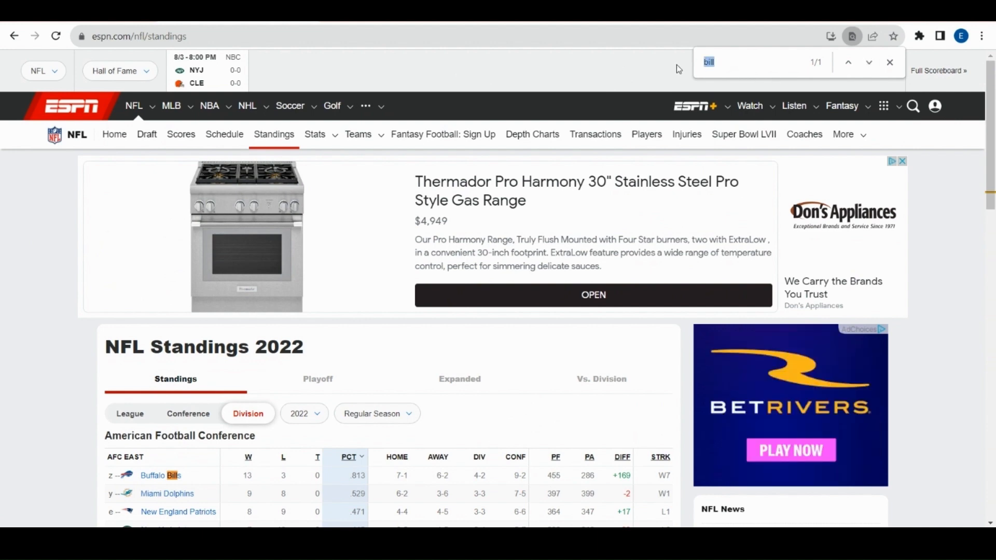
type("afc")
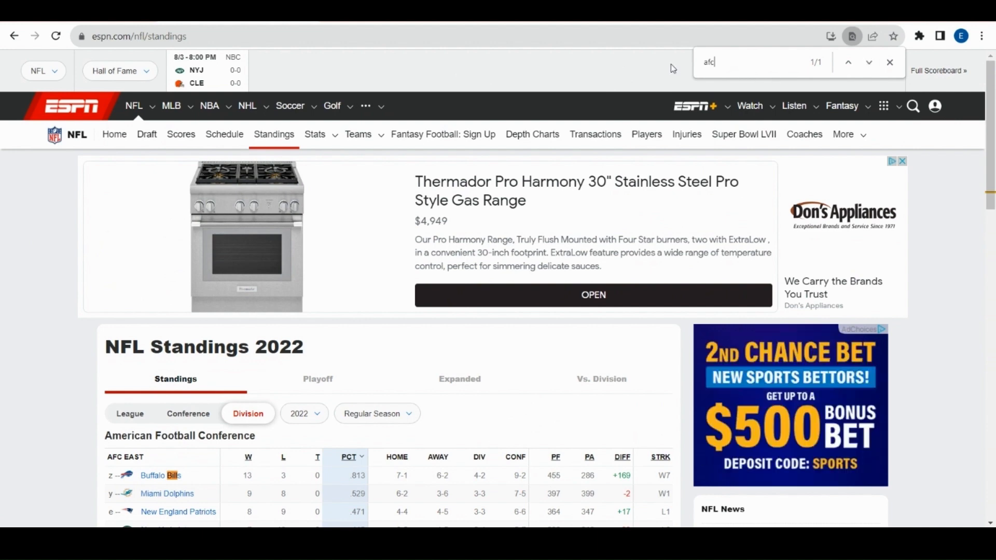
Step: Cycle through all four 'afc' matches on the standings page
left_click(869, 62)
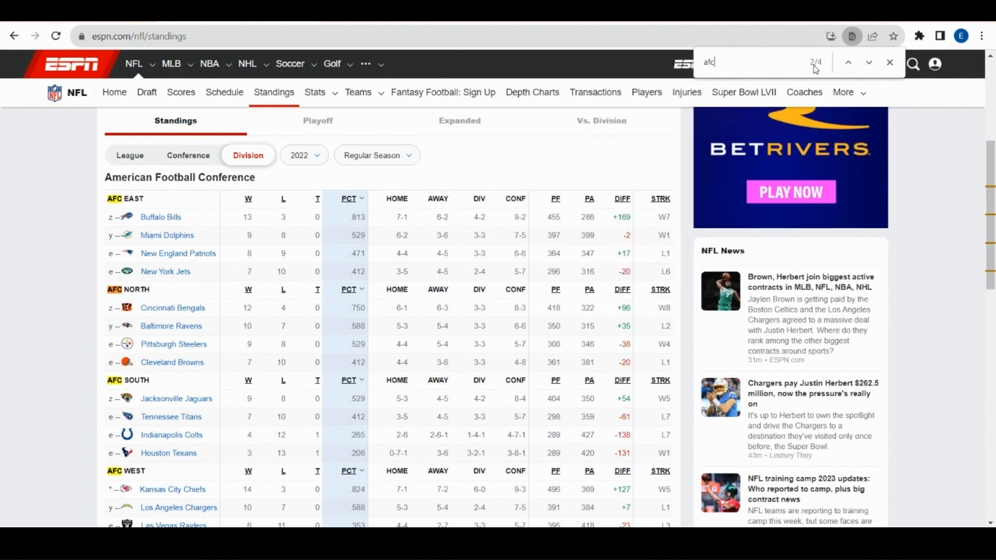
left_click(870, 63)
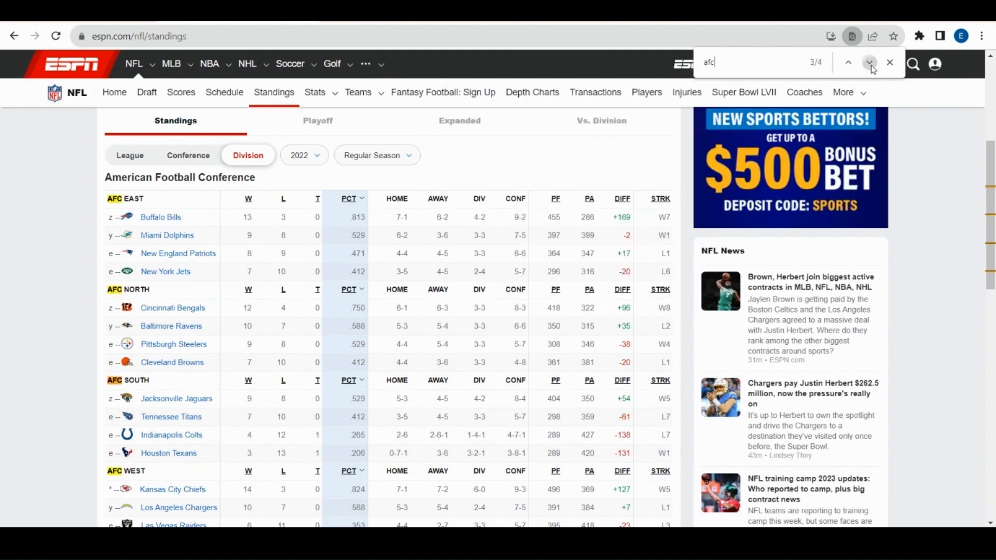
left_click(869, 64)
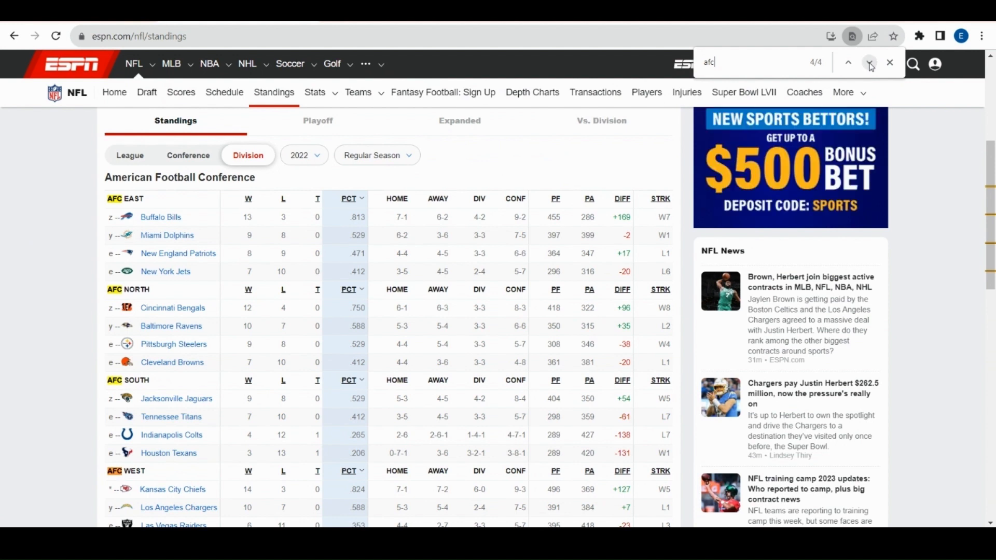
left_click(869, 63)
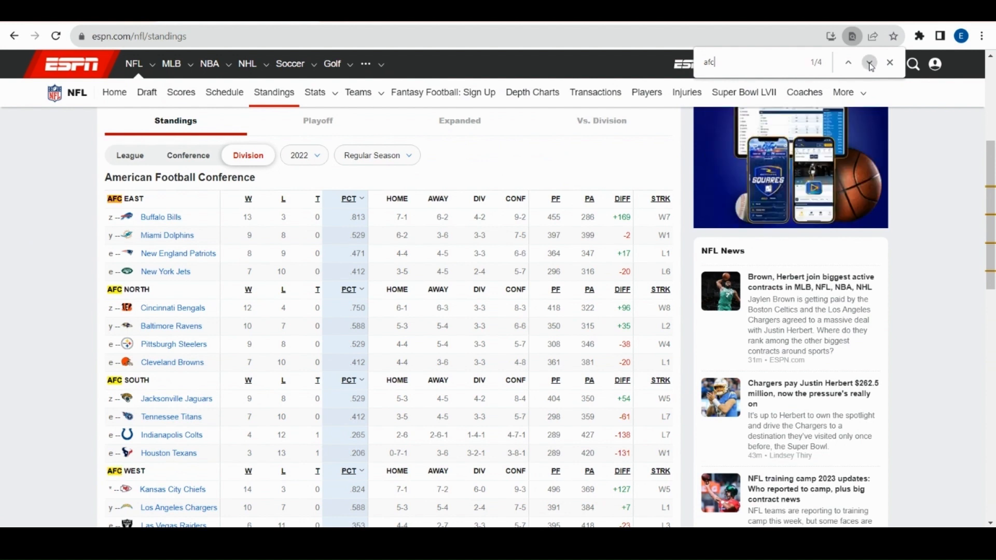
left_click(869, 63)
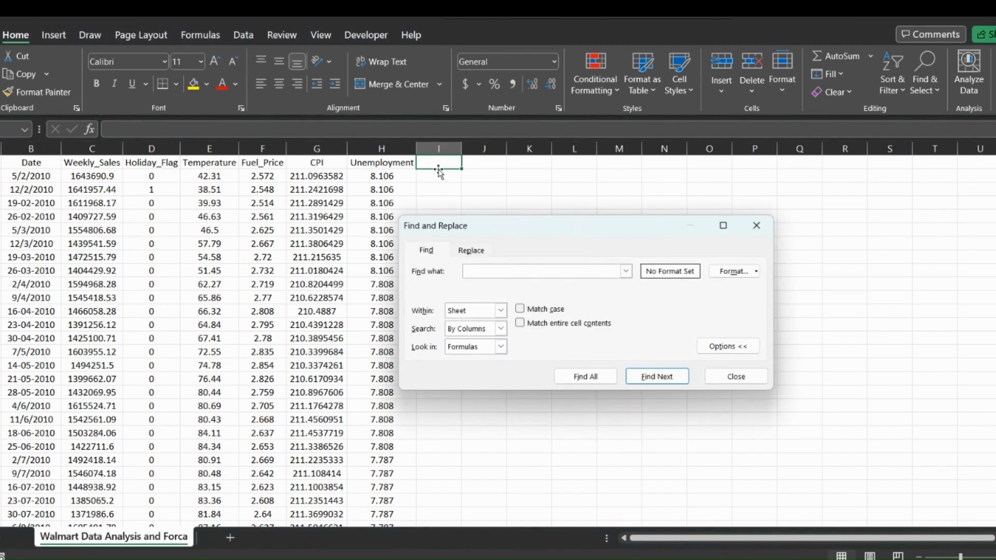
Step: Close Find and bring up Find and Replace on its Replace page for the Walmart sheet
left_click(471, 250)
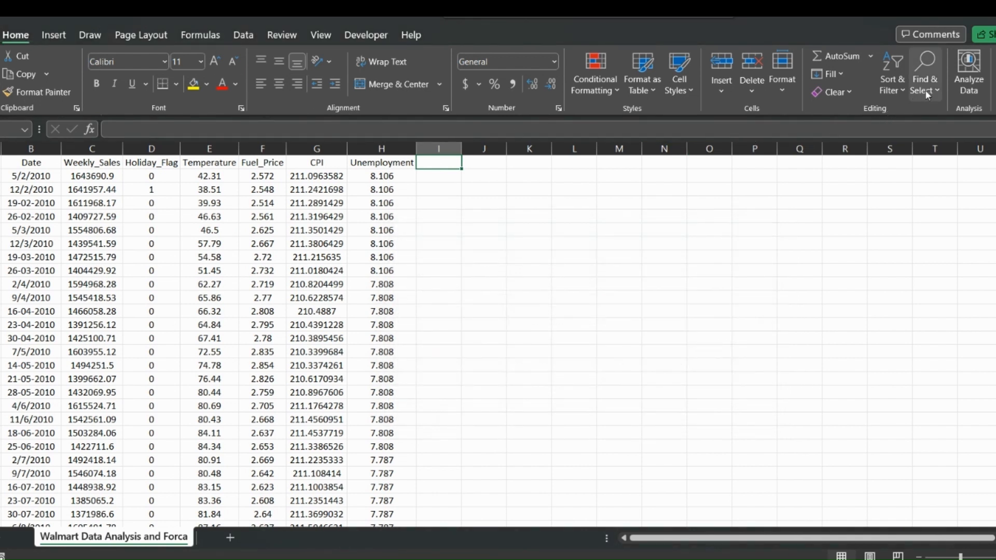
left_click(924, 75)
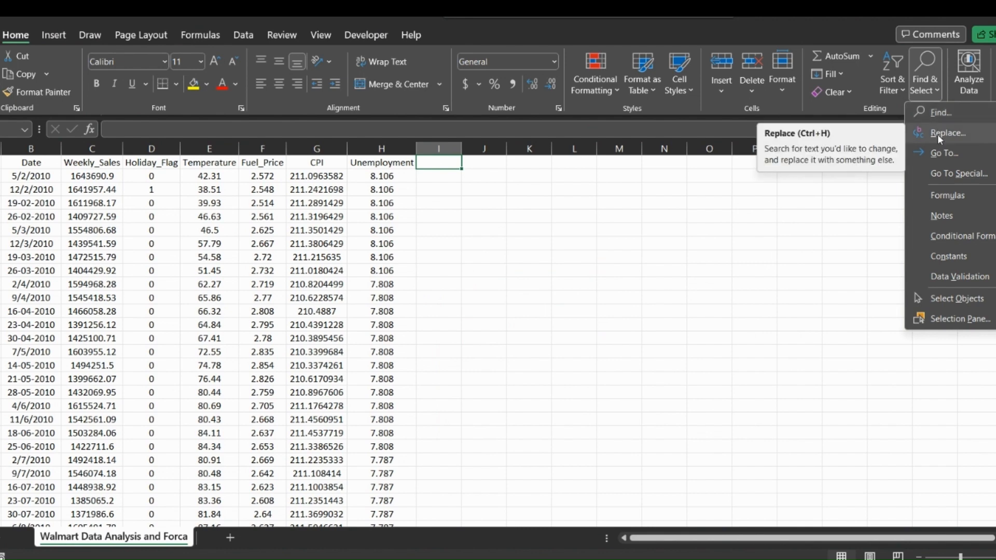
left_click(947, 133)
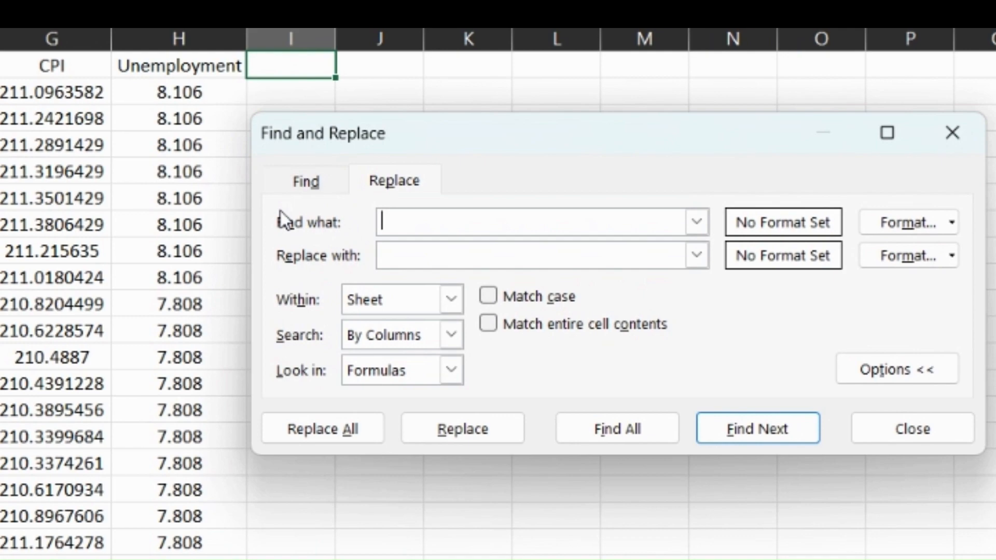
mouse_move(338, 240)
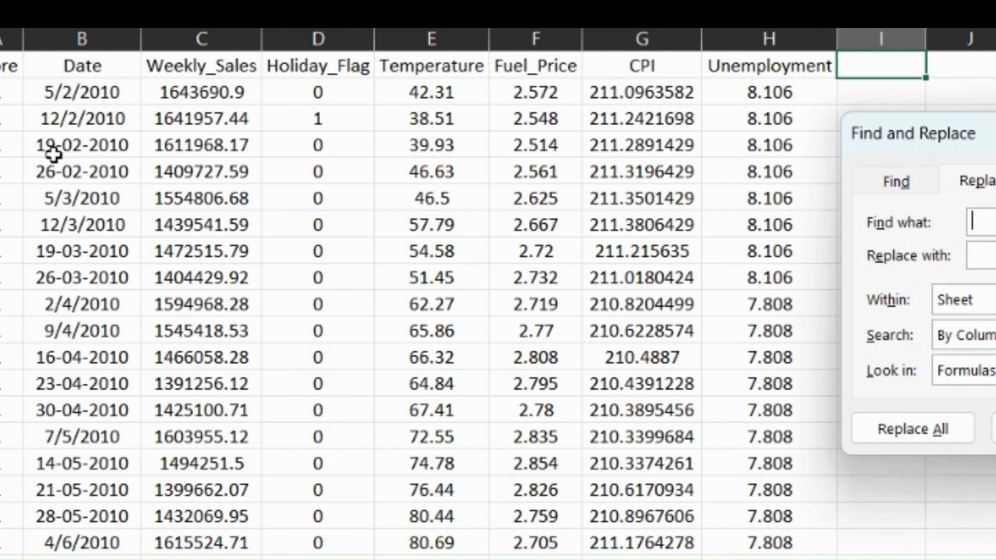
mouse_move(74, 107)
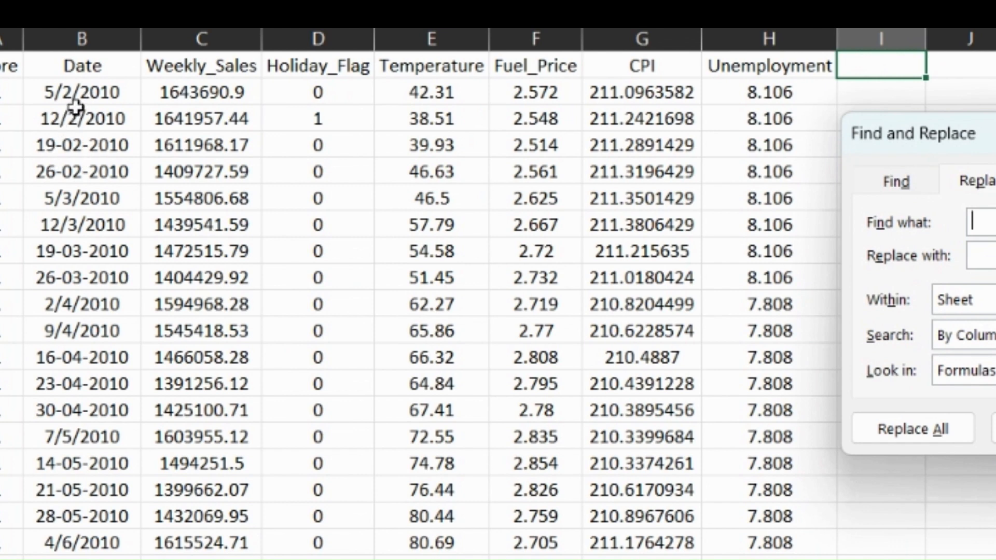
Step: Set Find what to '-' and Replace with to '/', keeping the scope on Sheet
left_click(896, 368)
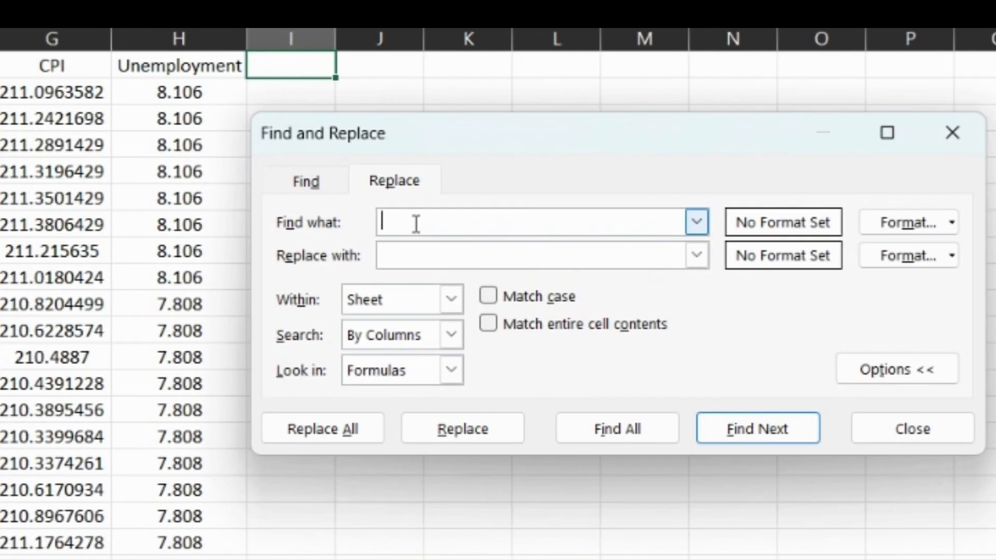
type("-")
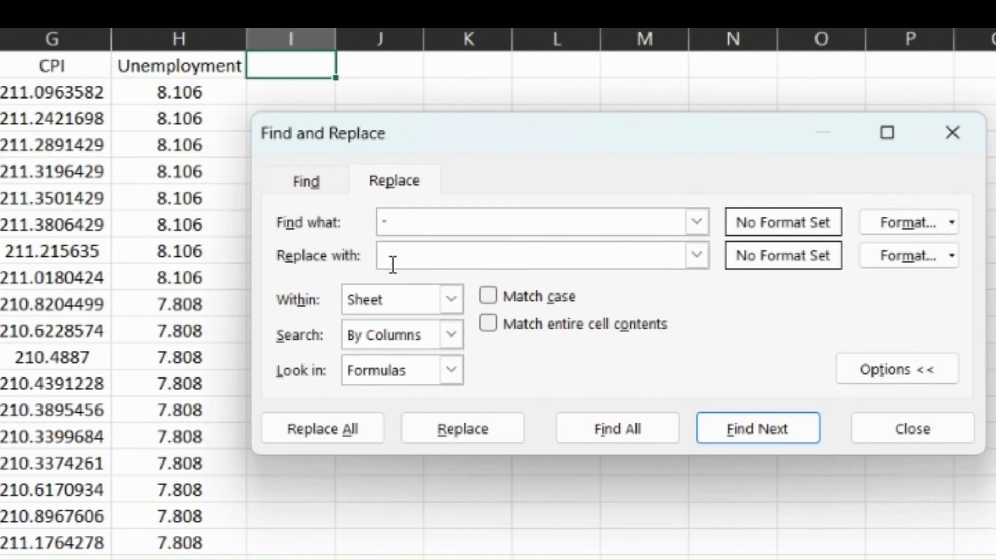
type("/")
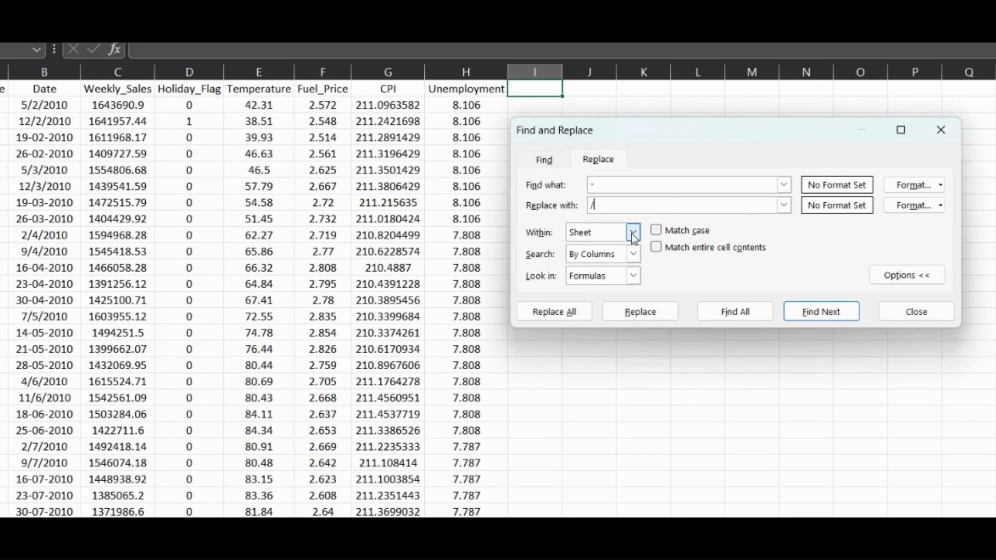
left_click(632, 231)
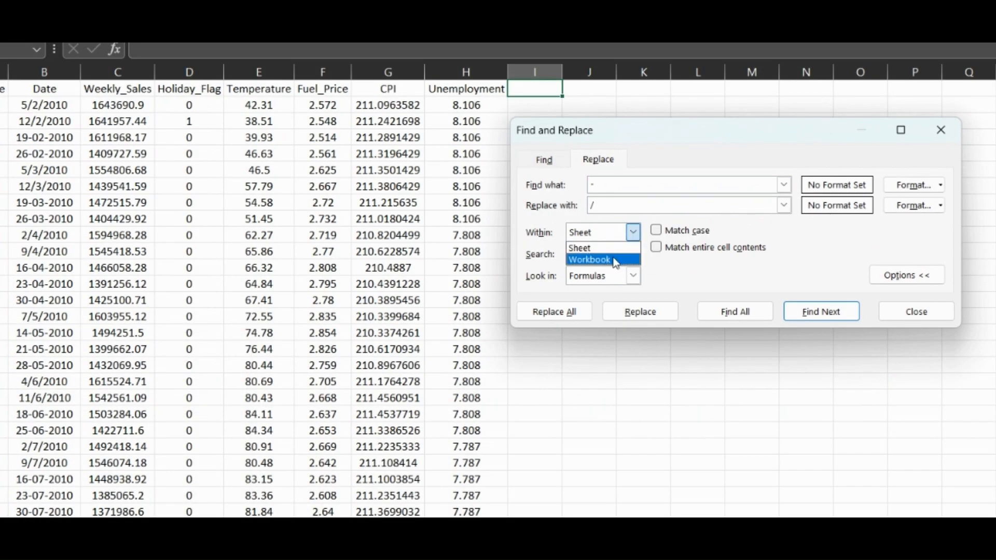
left_click(631, 253)
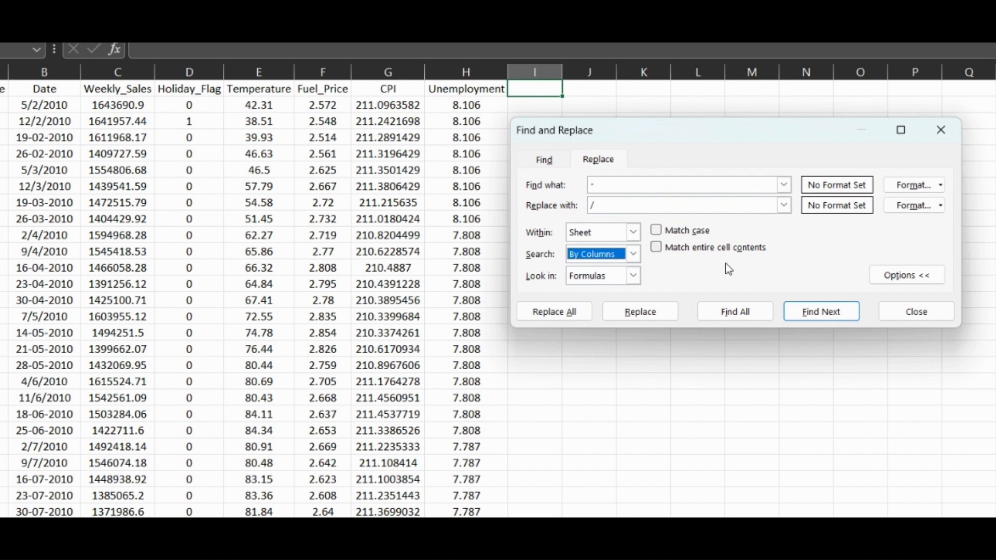
mouse_move(48, 202)
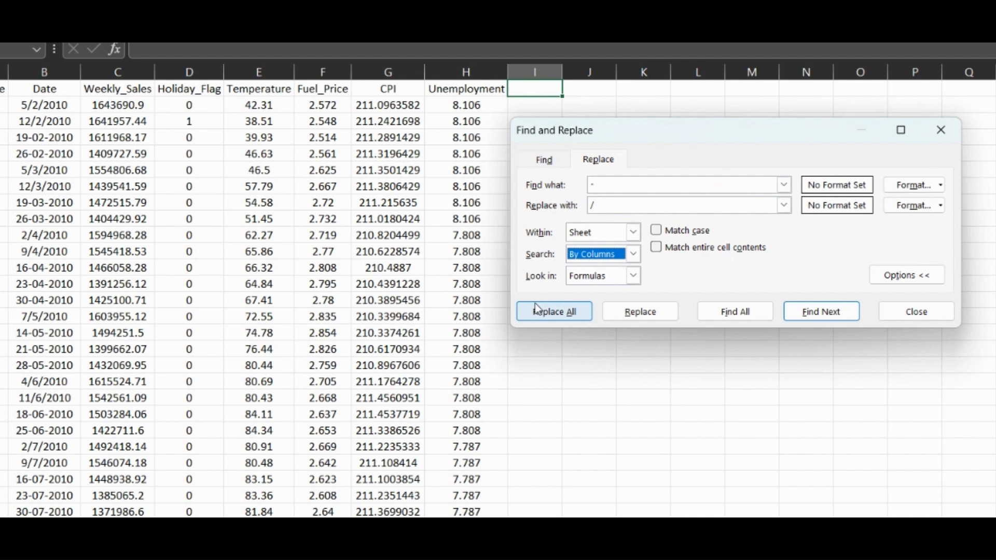
Step: Replace every hyphen with a slash (7741 replacements) so dates read like 19/02/2010
left_click(553, 311)
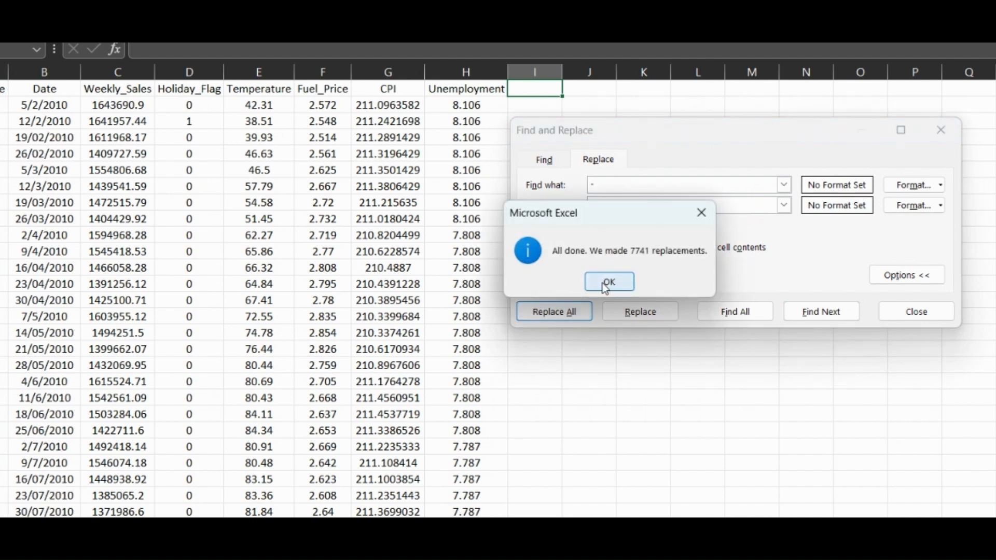
left_click(608, 281)
type("_")
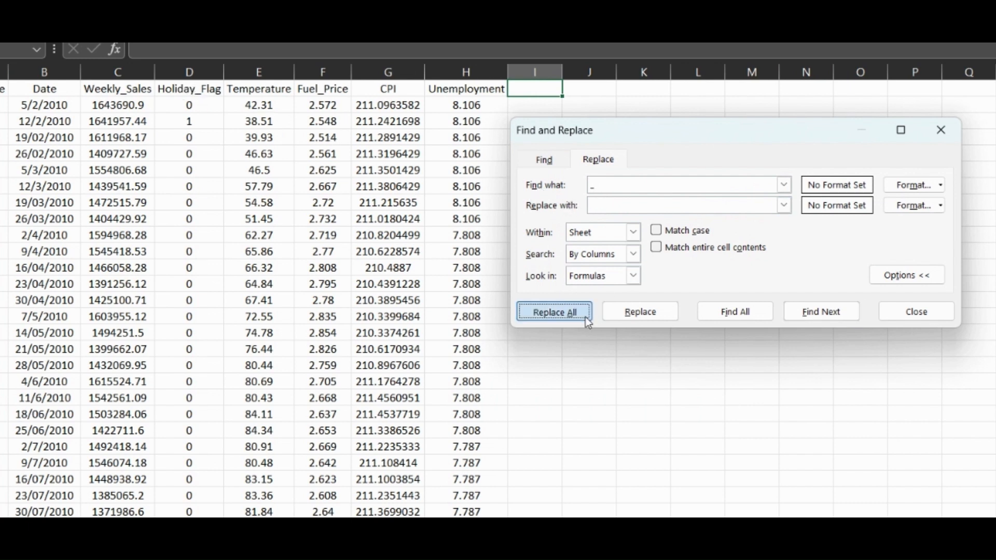
Step: Replace every underscore with a space so headers read Weekly Sales, Holiday Flag, Fuel Price
left_click(552, 311)
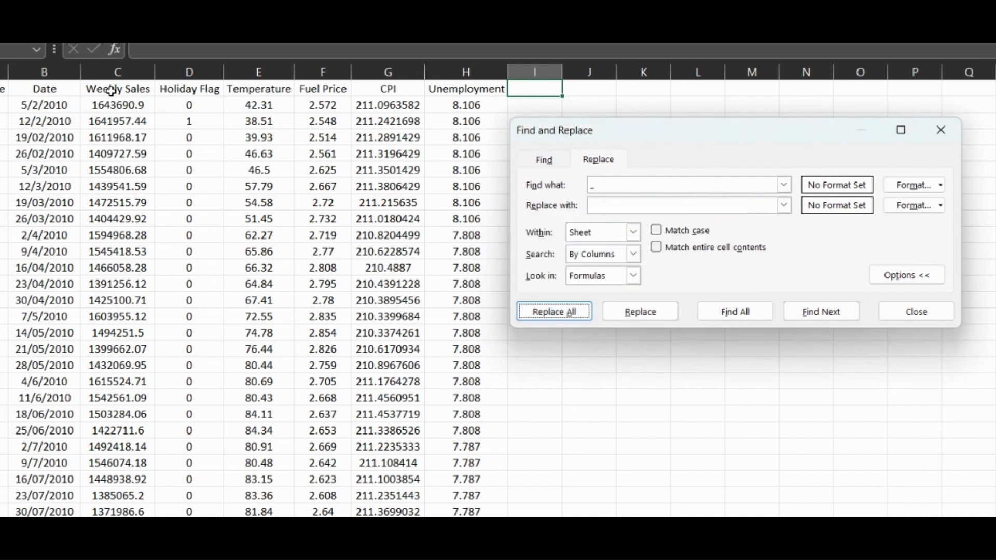